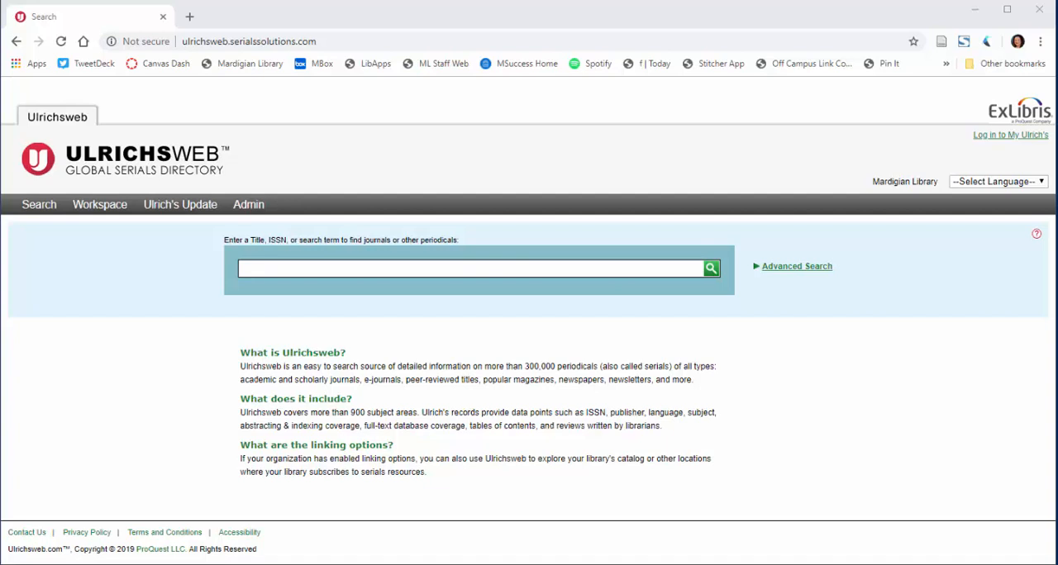
mouse_move(890, 301)
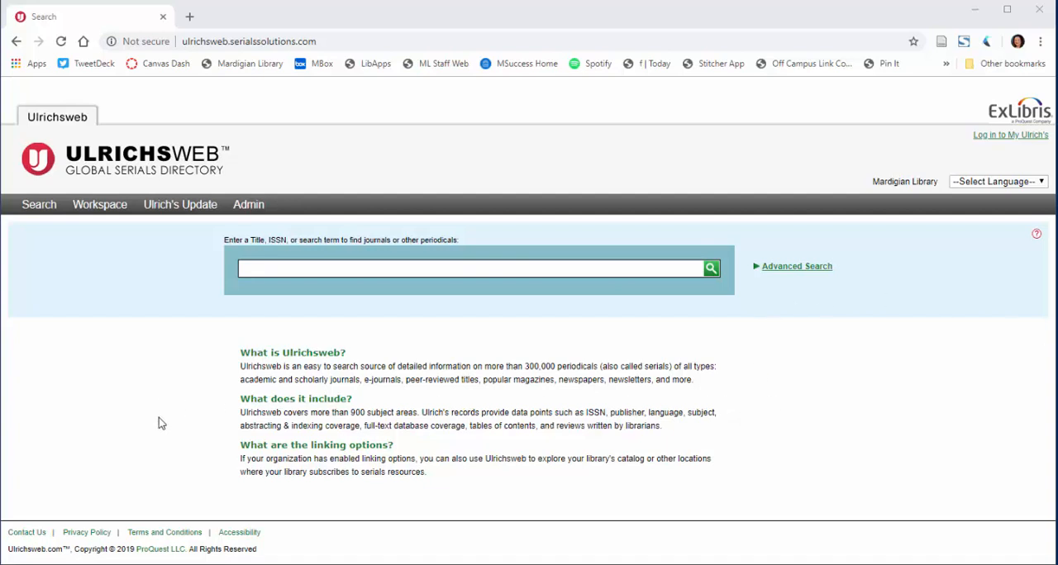
mouse_move(149, 404)
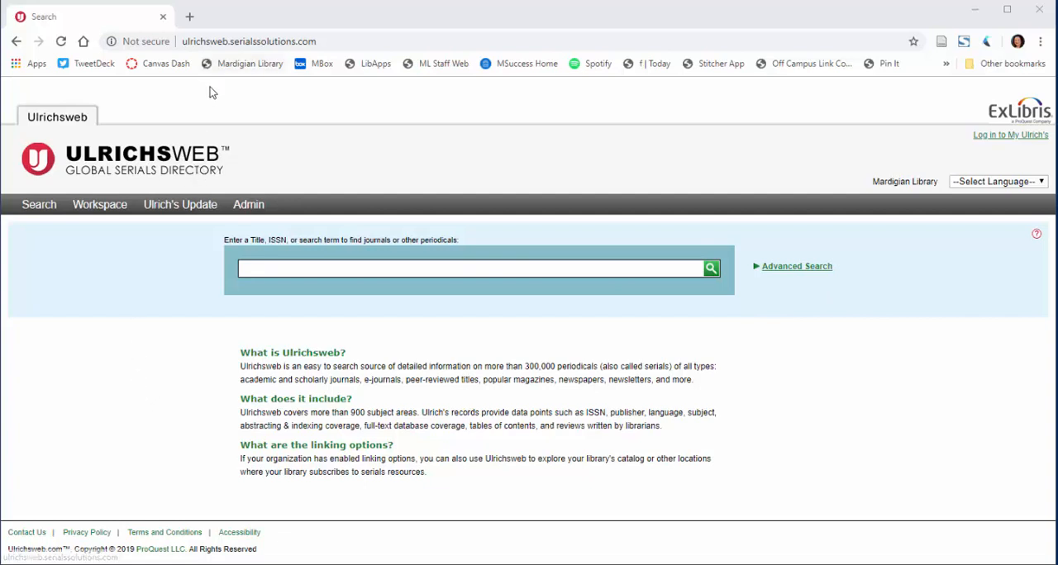
mouse_move(189, 57)
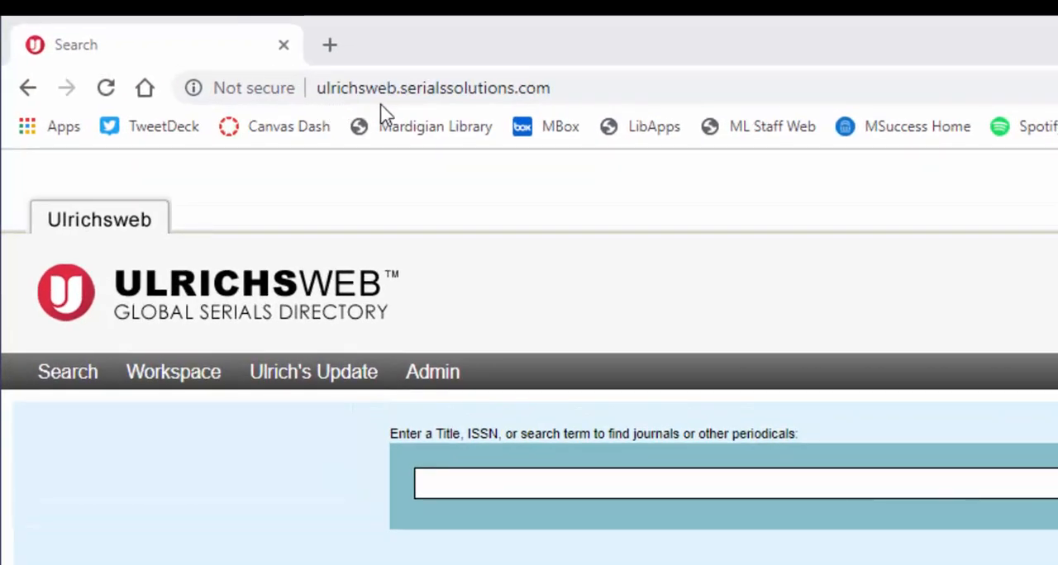
mouse_move(512, 113)
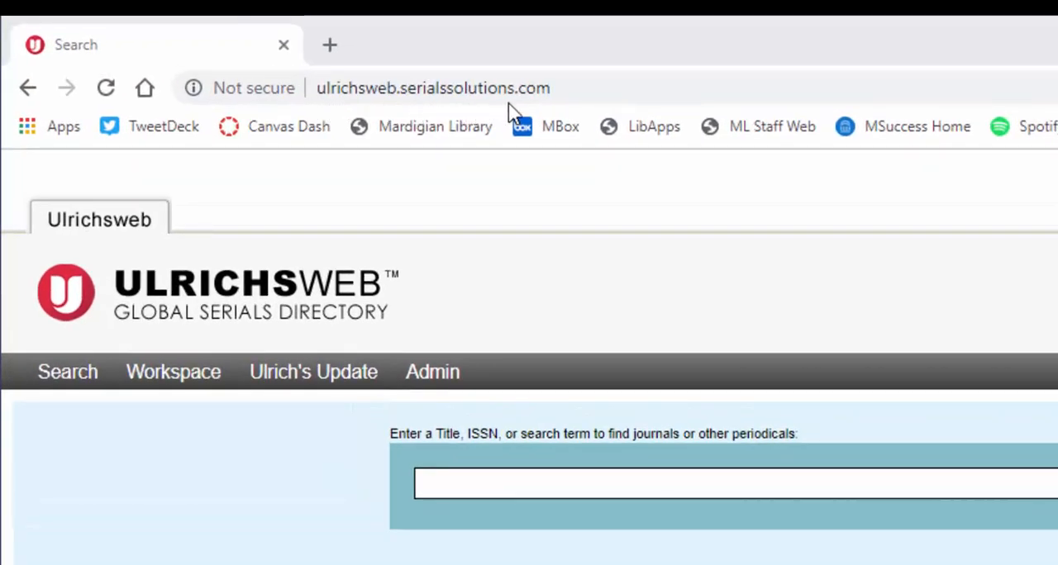
mouse_move(585, 250)
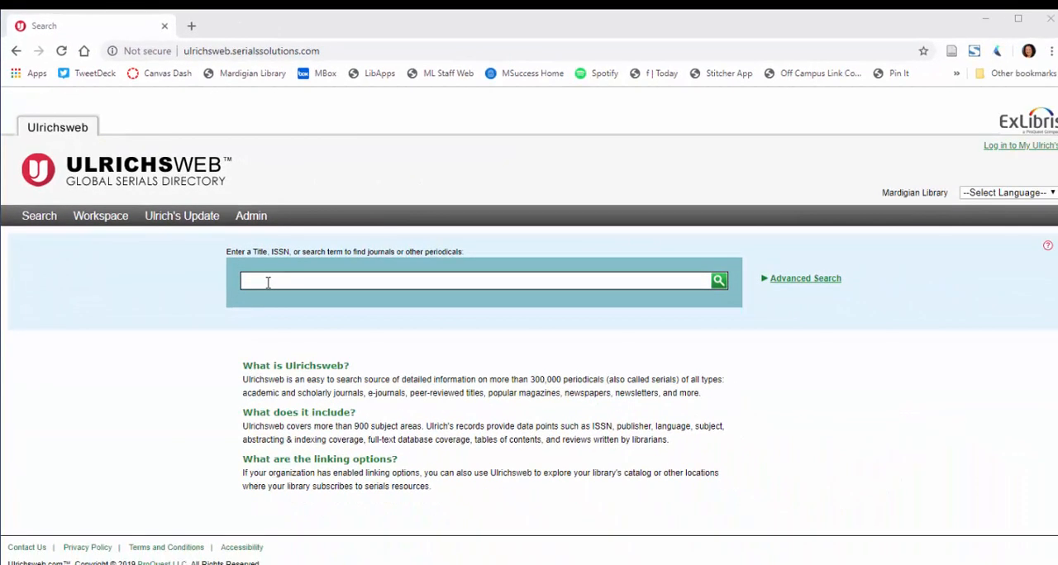
Step: Fill the search box with the past search 'environmental education research' without running it
left_click(471, 281)
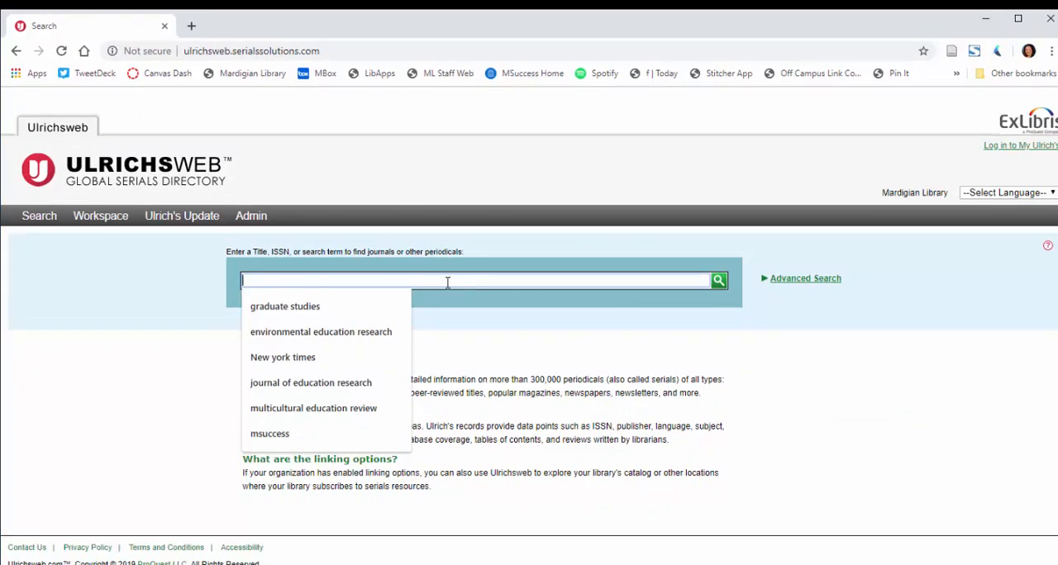
left_click(320, 331)
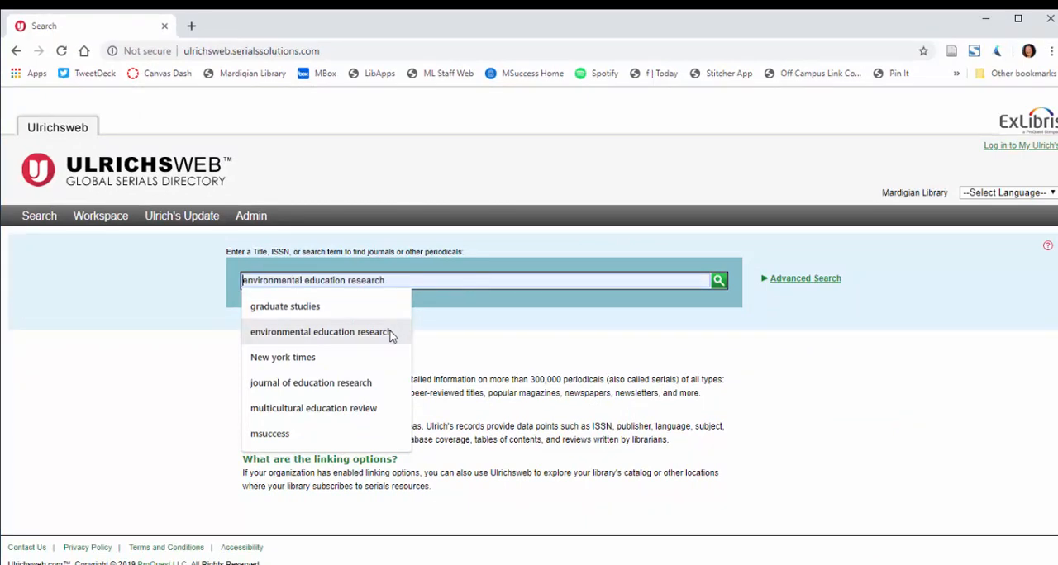
left_click(321, 330)
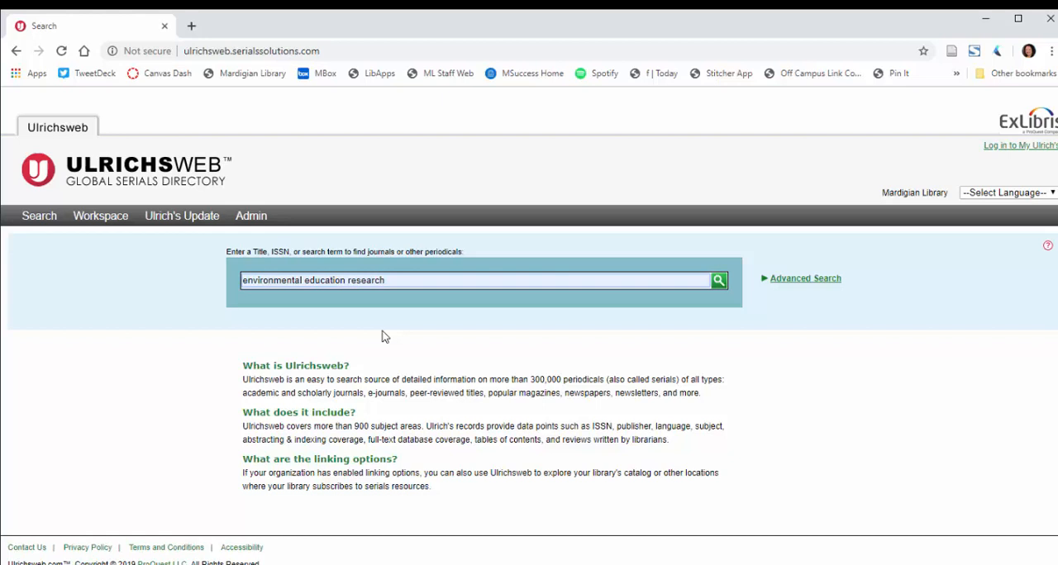
left_click(288, 281)
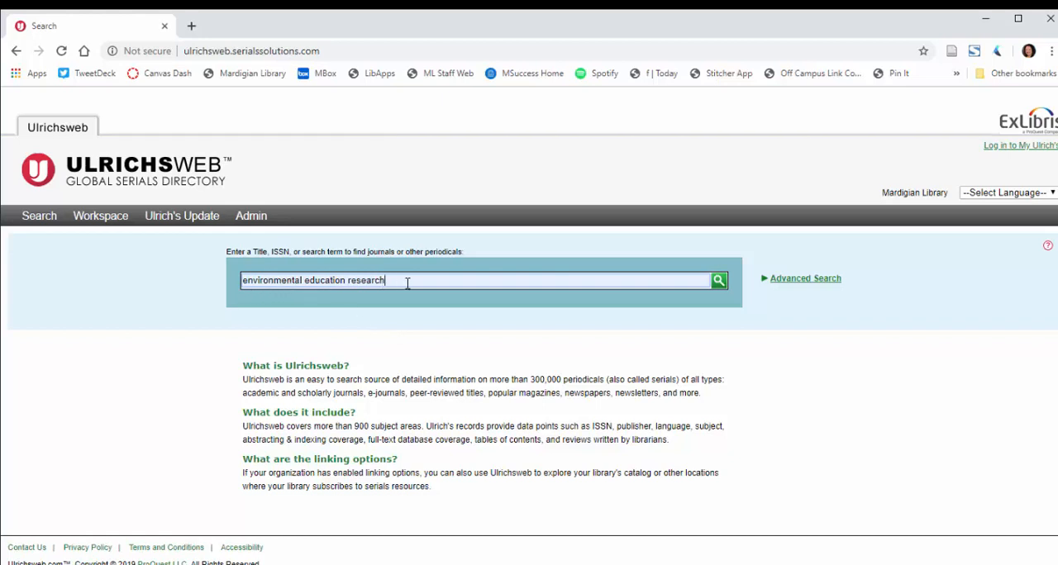
mouse_move(241, 264)
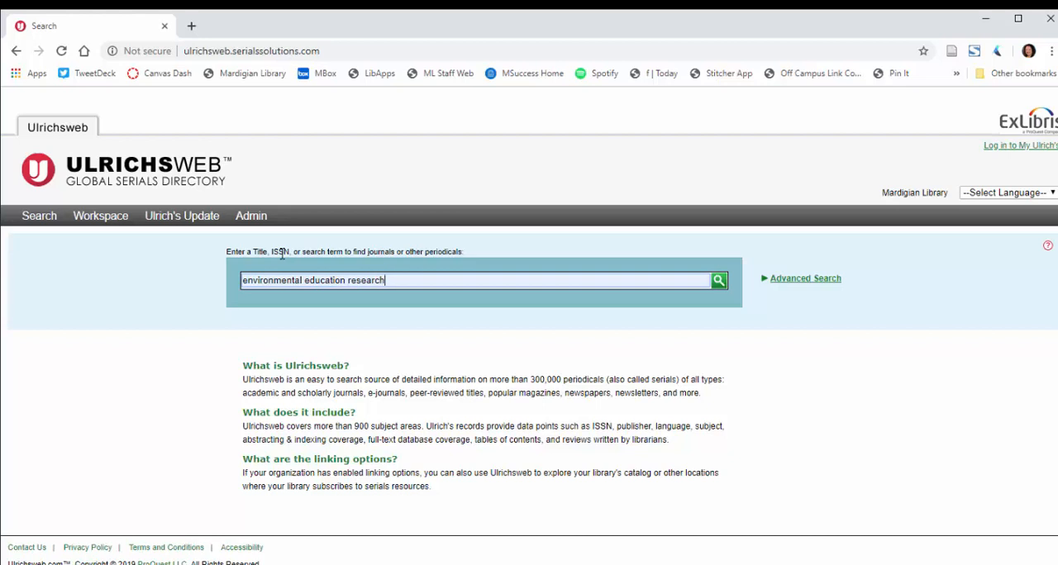
mouse_move(430, 263)
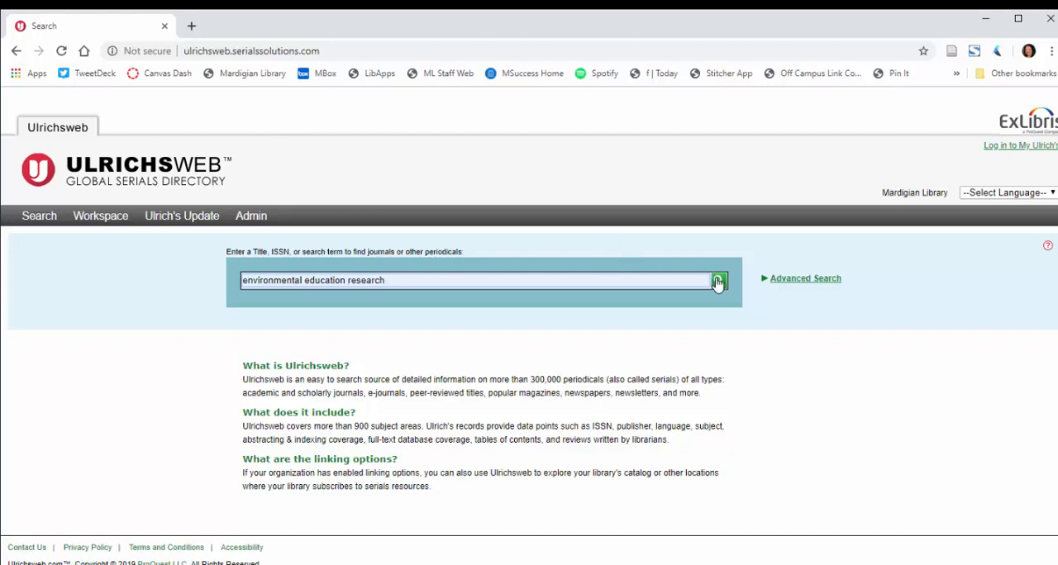
mouse_move(797, 281)
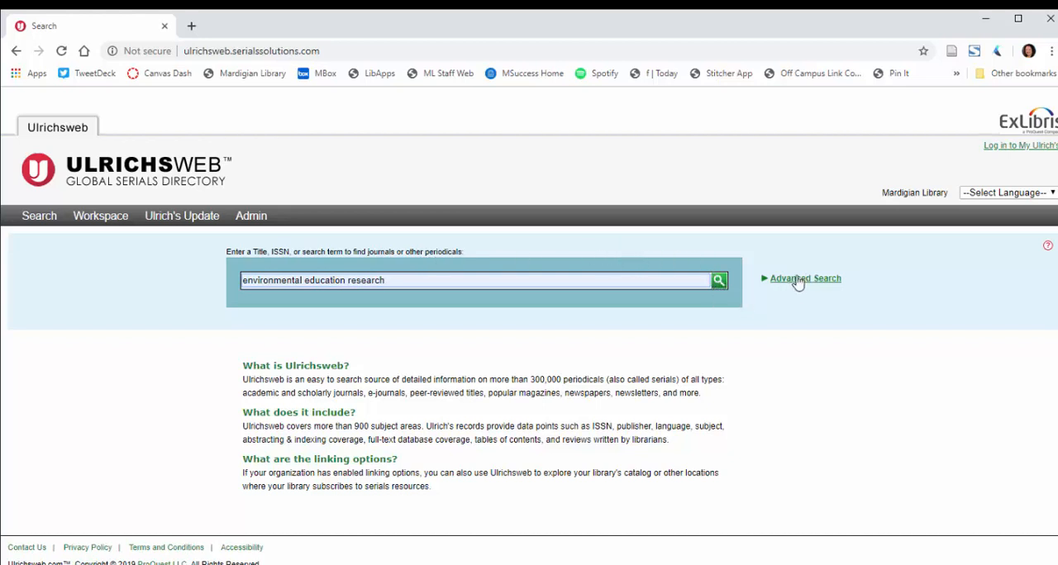
left_click(717, 281)
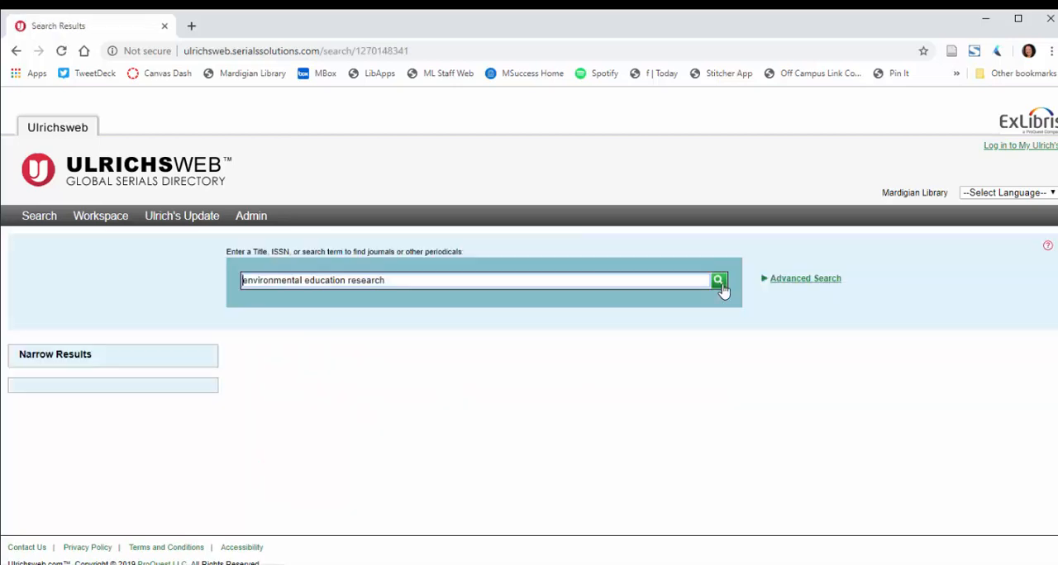
left_click(714, 281)
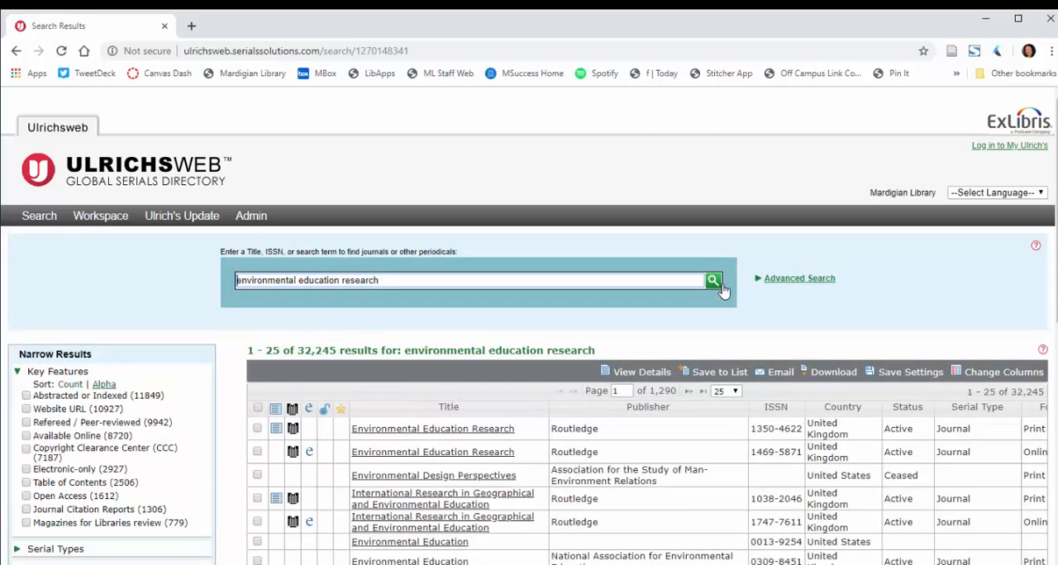
mouse_move(562, 403)
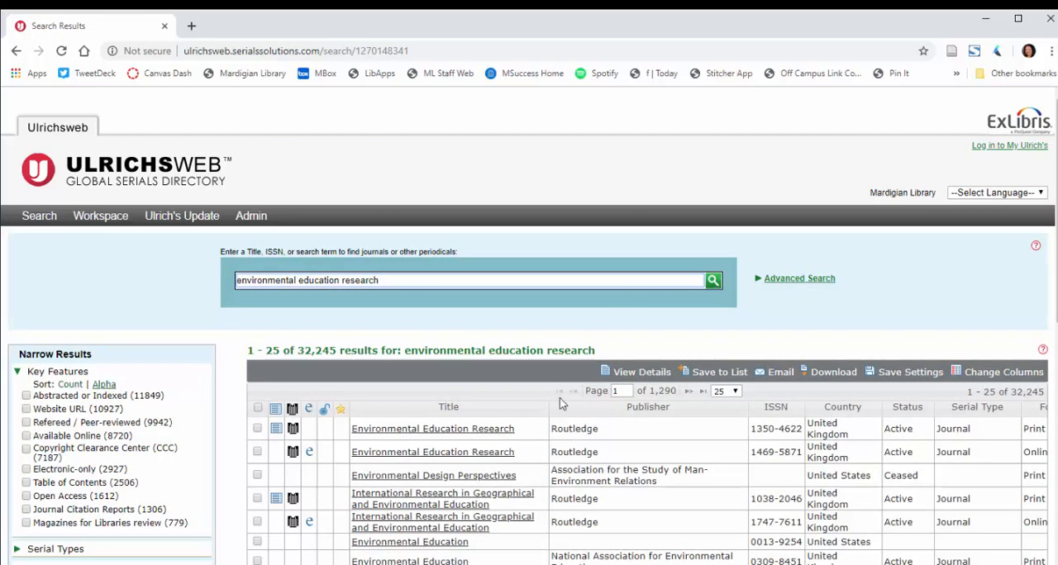
scroll("down", 3)
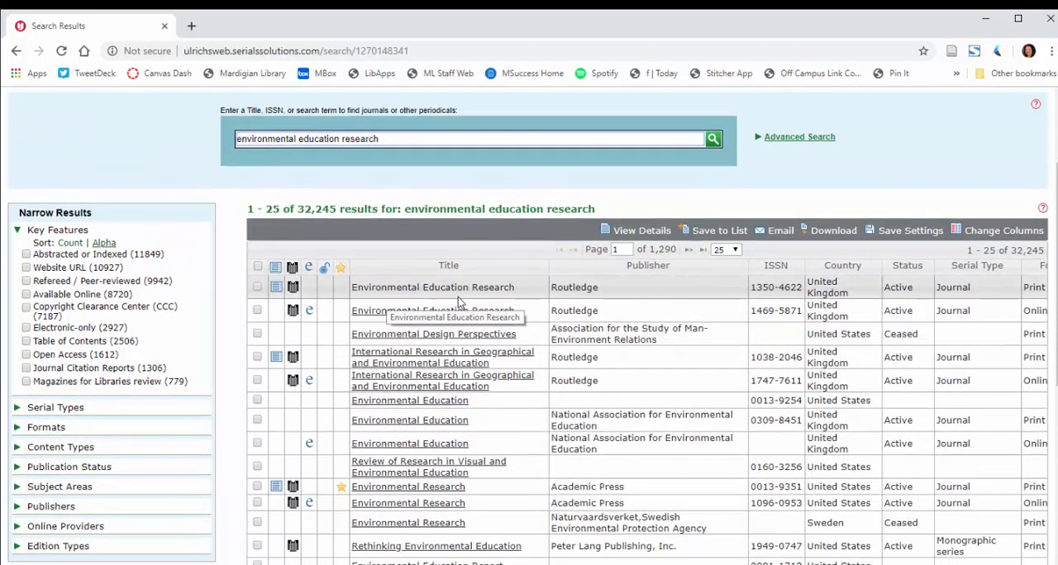
mouse_move(488, 295)
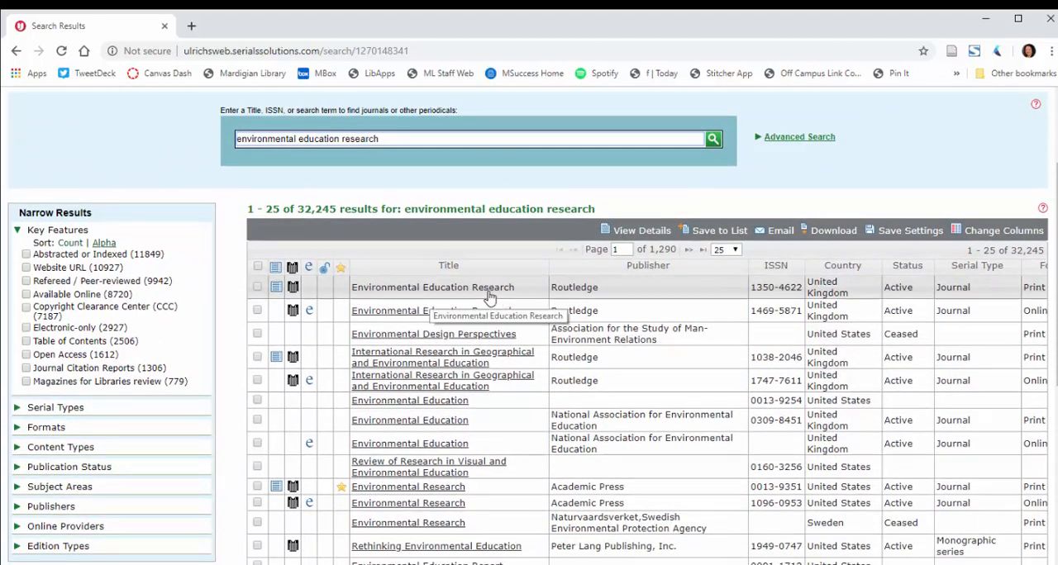
mouse_move(372, 299)
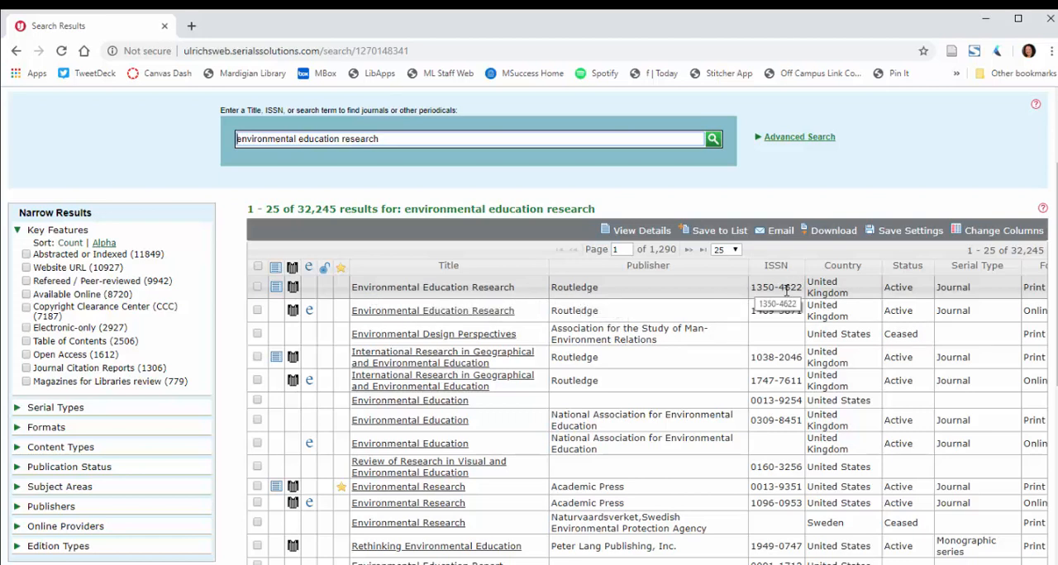
mouse_move(967, 296)
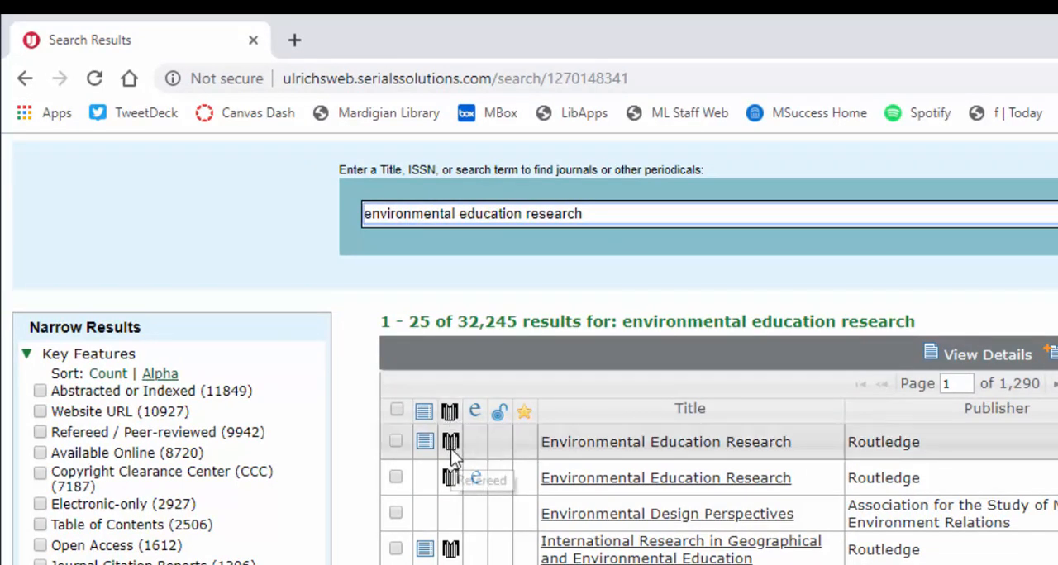
mouse_move(450, 450)
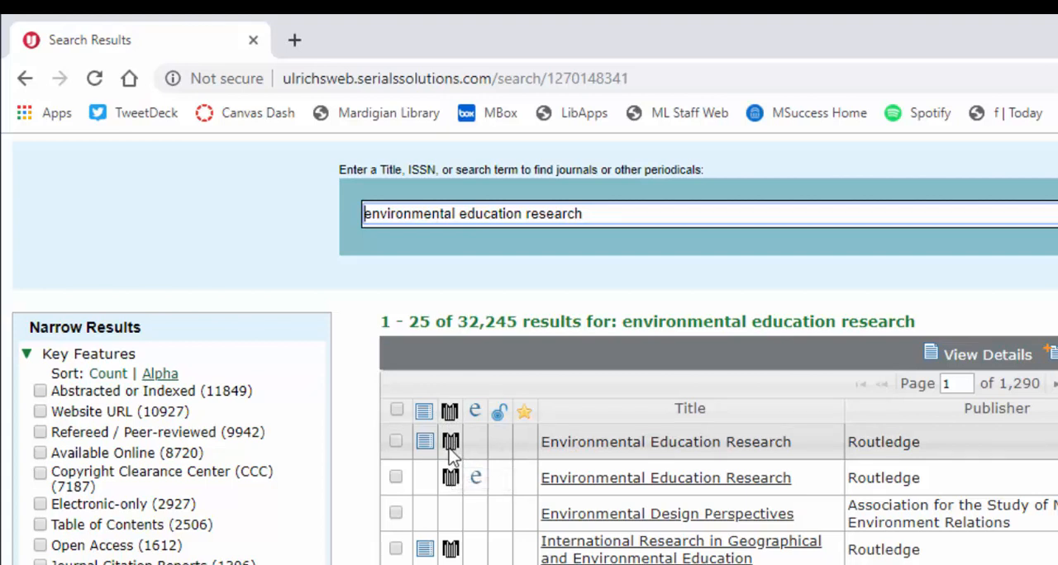
mouse_move(450, 443)
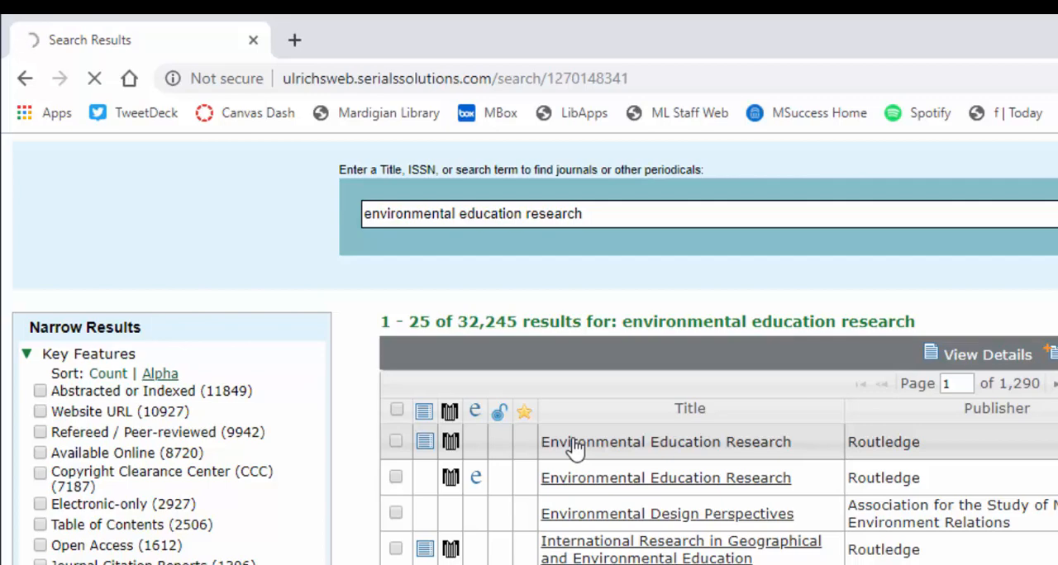
Step: View Environmental Education Research details and highlight its Refereed entry in the Basic Description
left_click(665, 443)
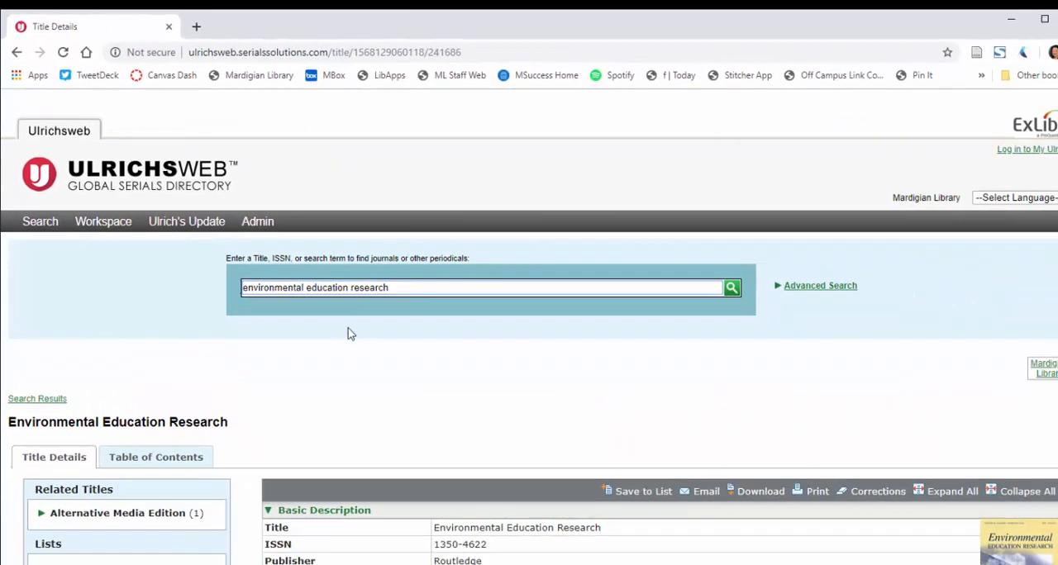
scroll("down", 3)
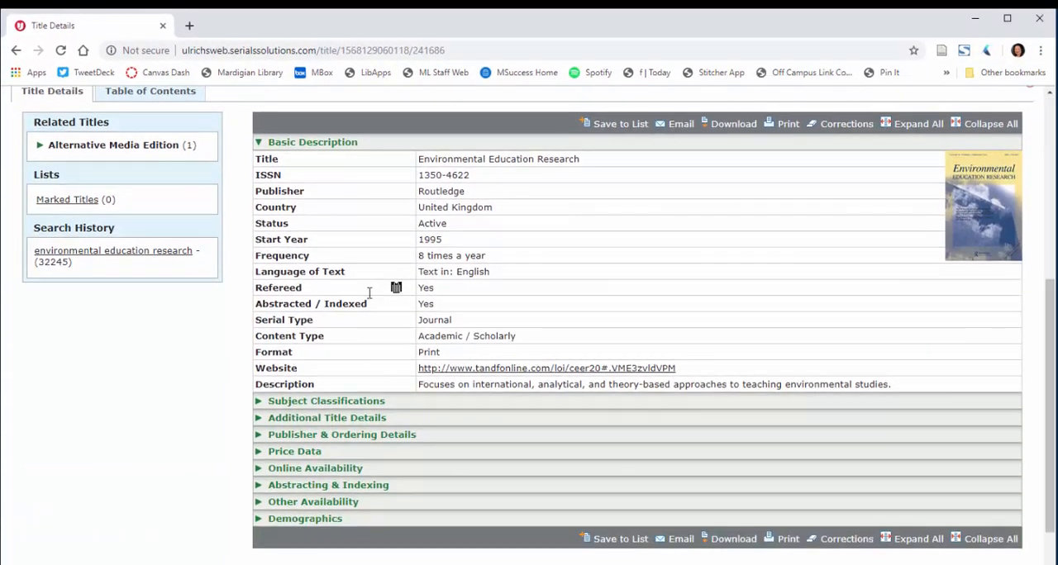
mouse_move(420, 208)
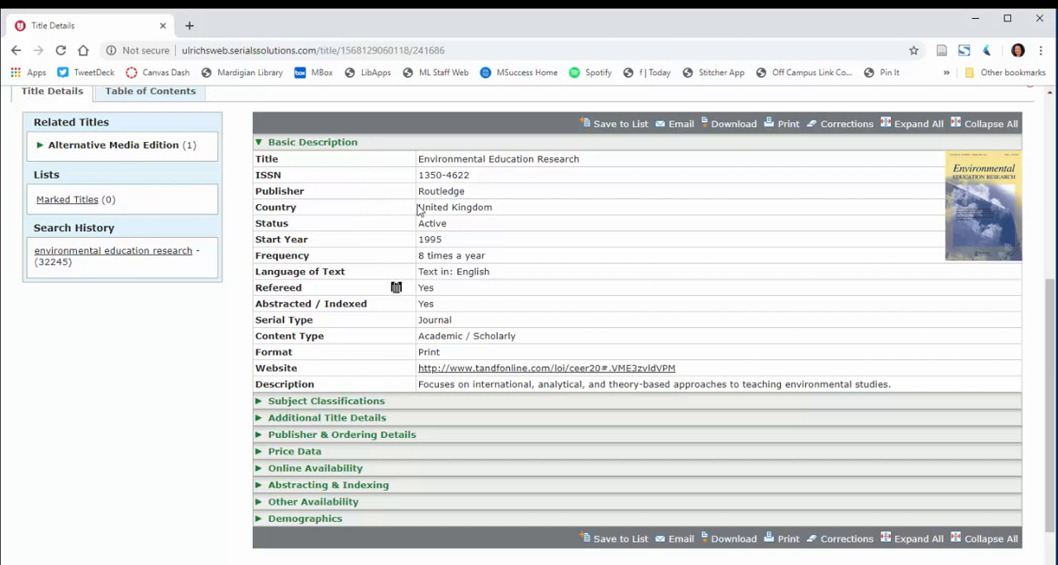
mouse_move(420, 254)
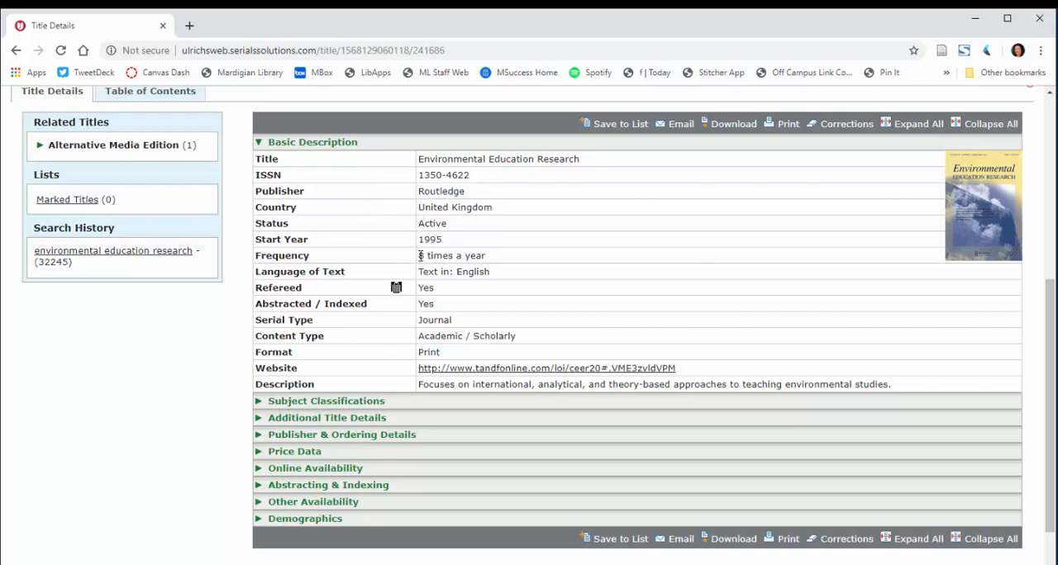
mouse_move(471, 294)
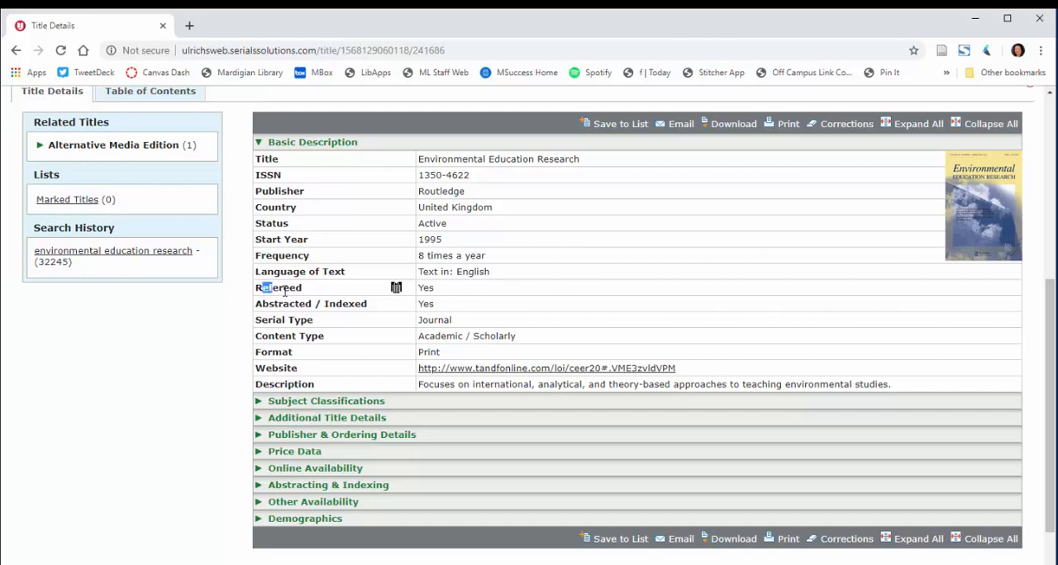
left_click_drag(258, 288, 436, 287)
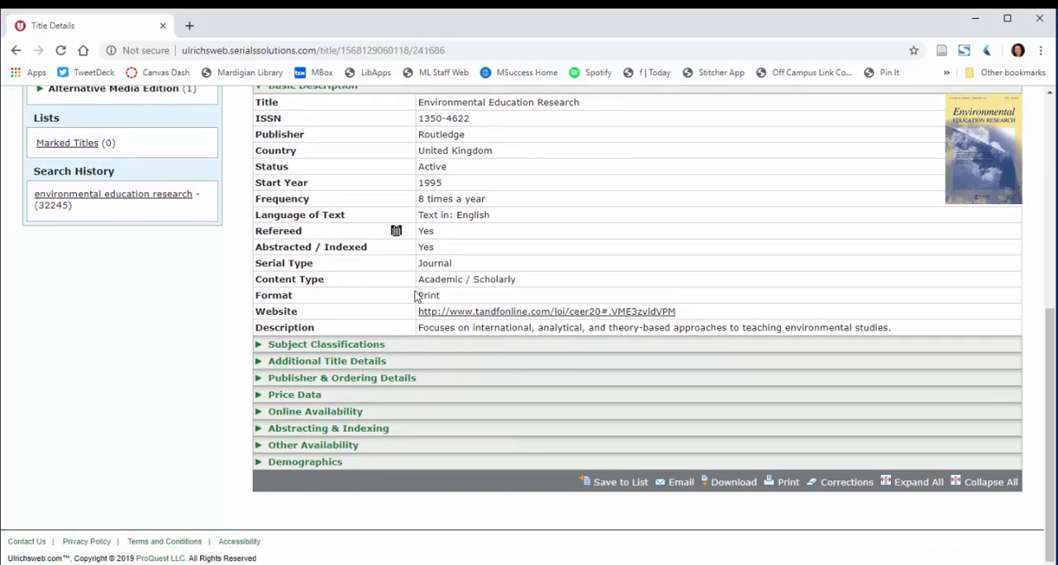
mouse_move(459, 296)
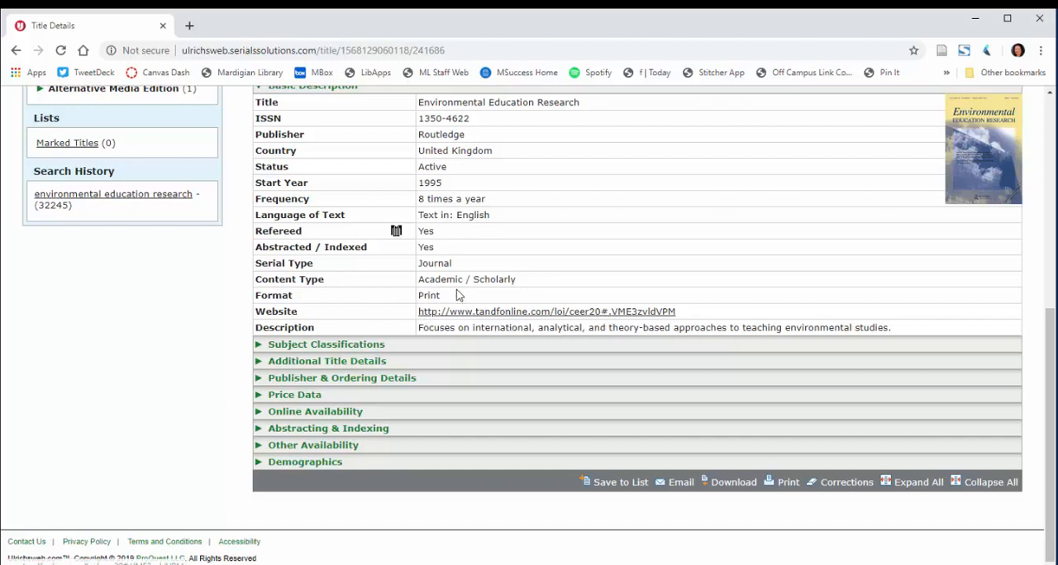
mouse_move(277, 313)
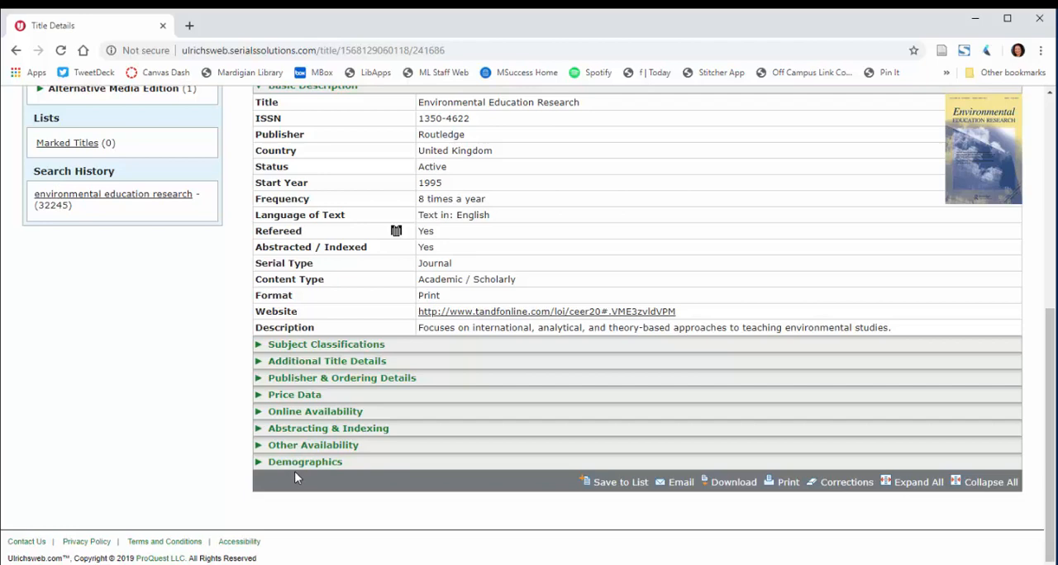
mouse_move(426, 376)
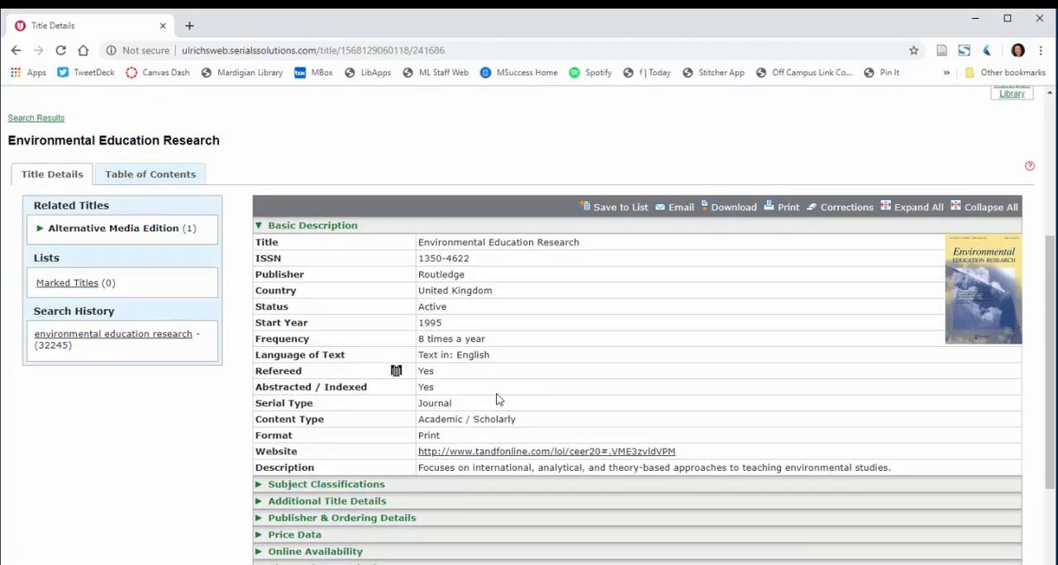
mouse_move(988, 357)
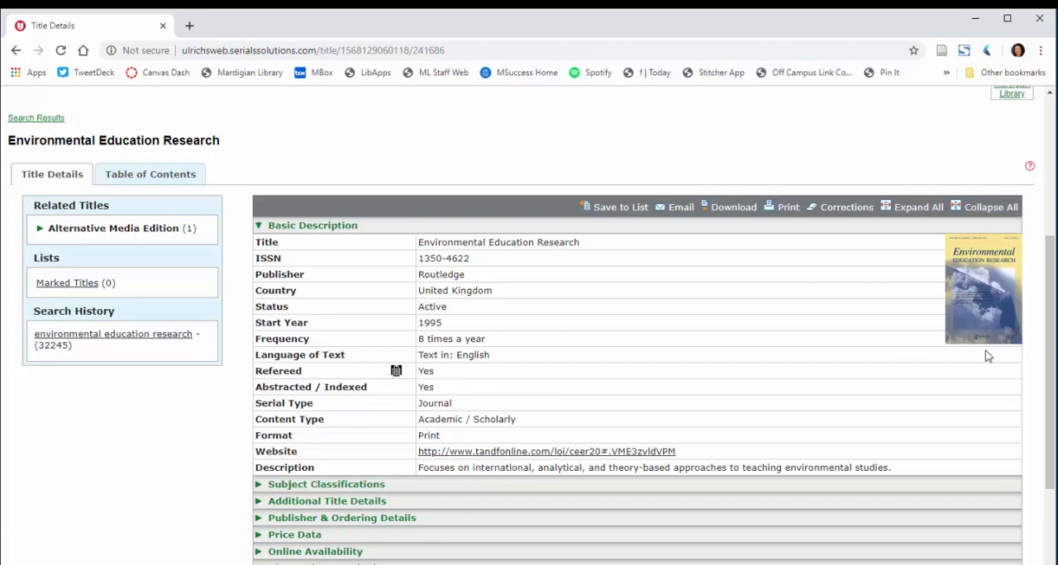
mouse_move(396, 379)
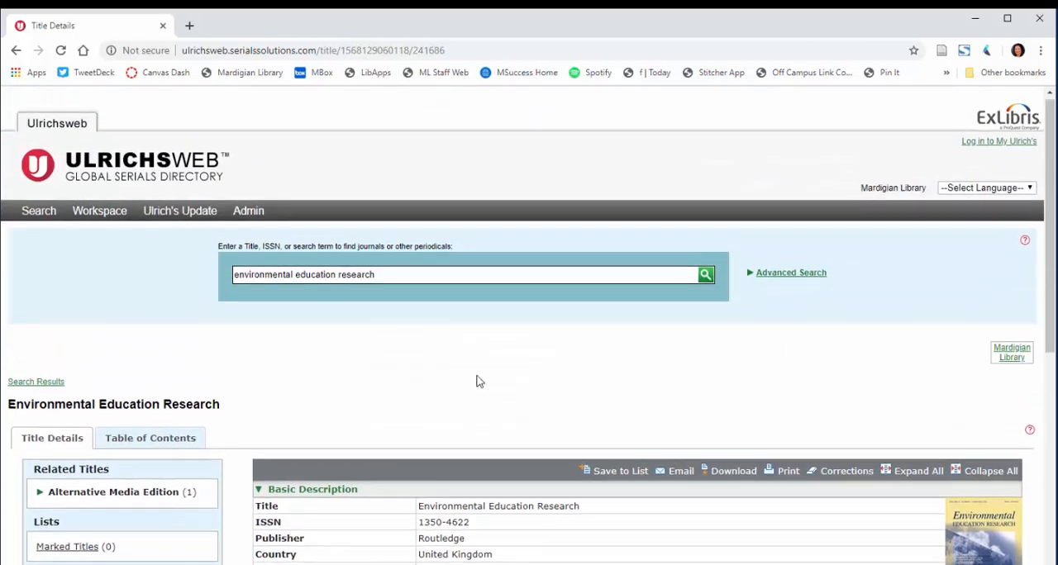
Step: Search for 'New york times', returning 16,311 results led by New York Times Company entries
scroll("down", 3)
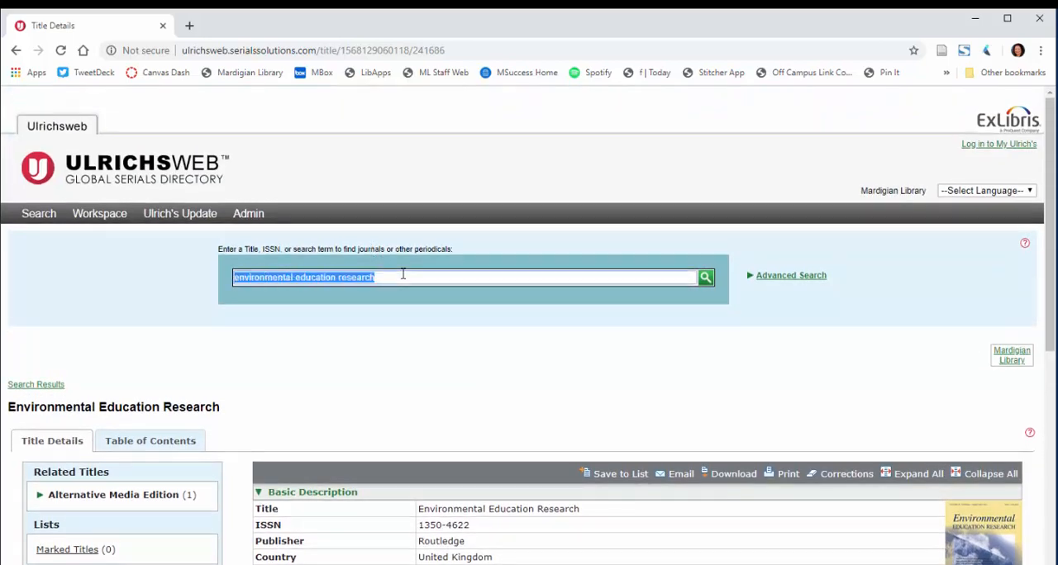
type("n")
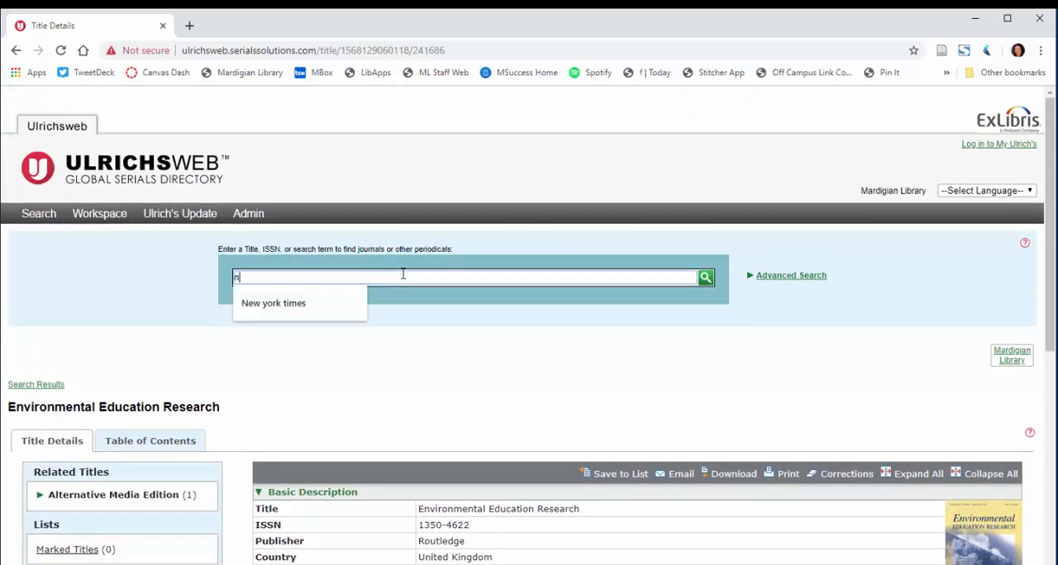
left_click(273, 303)
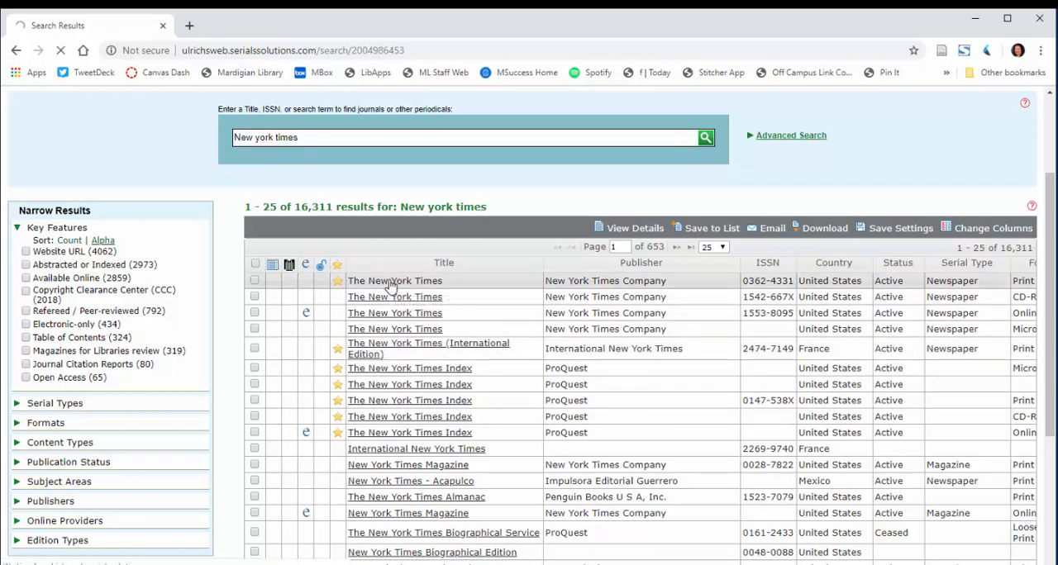
Step: View the first The New York Times result's Basic Description: Newspaper, Consumer, no Refereed entry
left_click(393, 281)
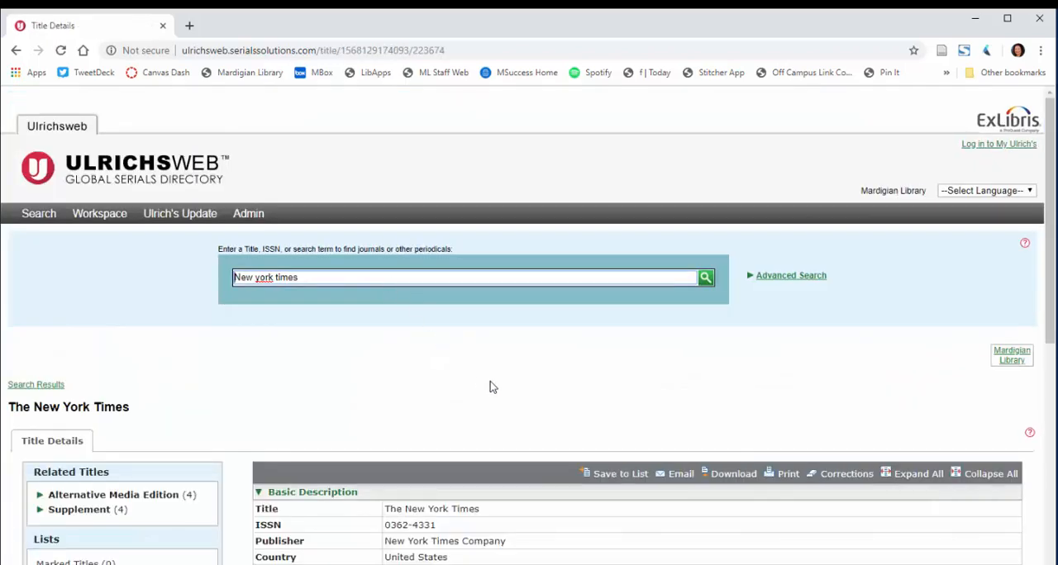
scroll("down", 3)
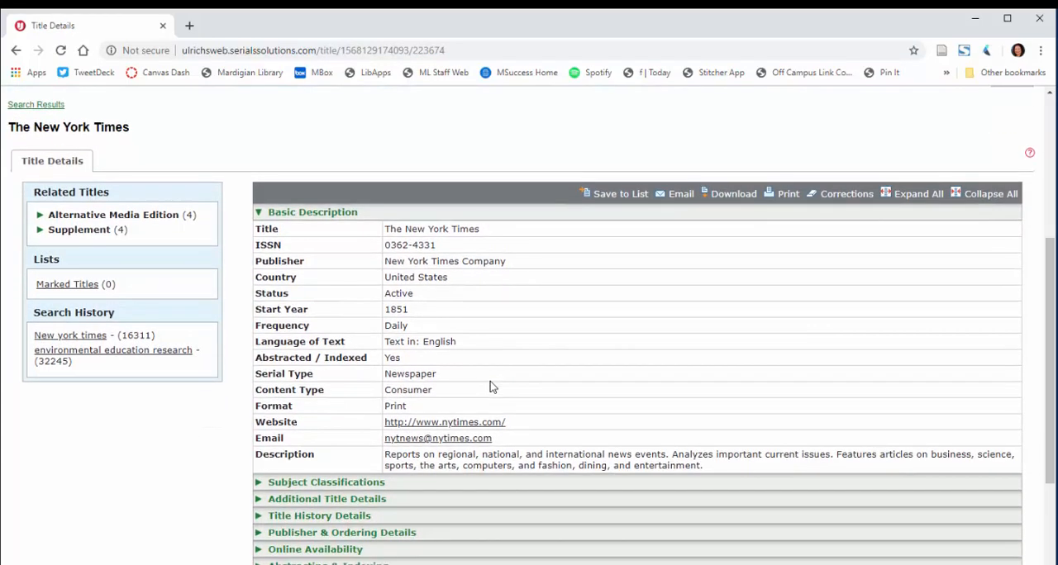
mouse_move(288, 380)
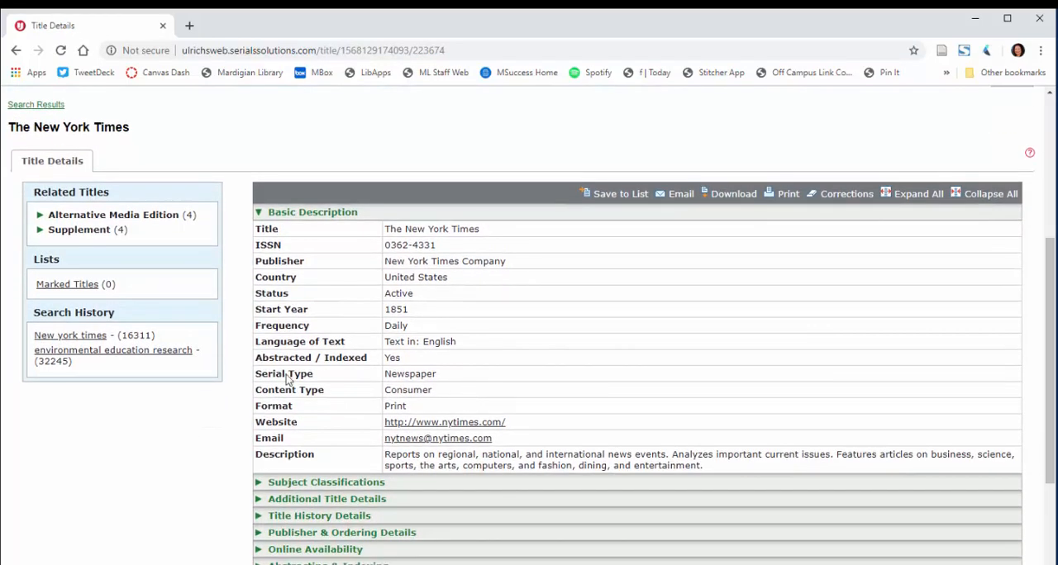
mouse_move(273, 397)
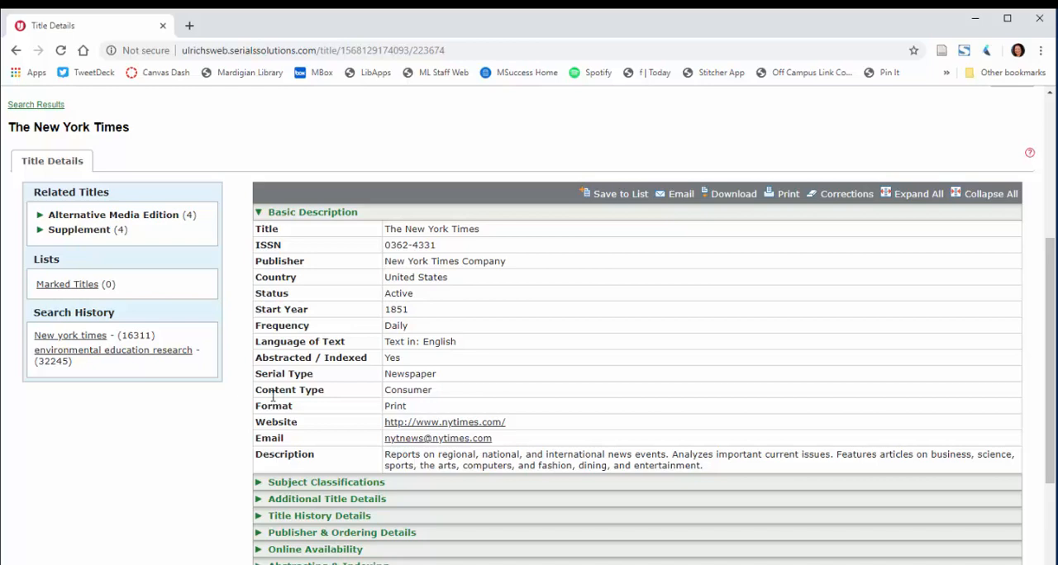